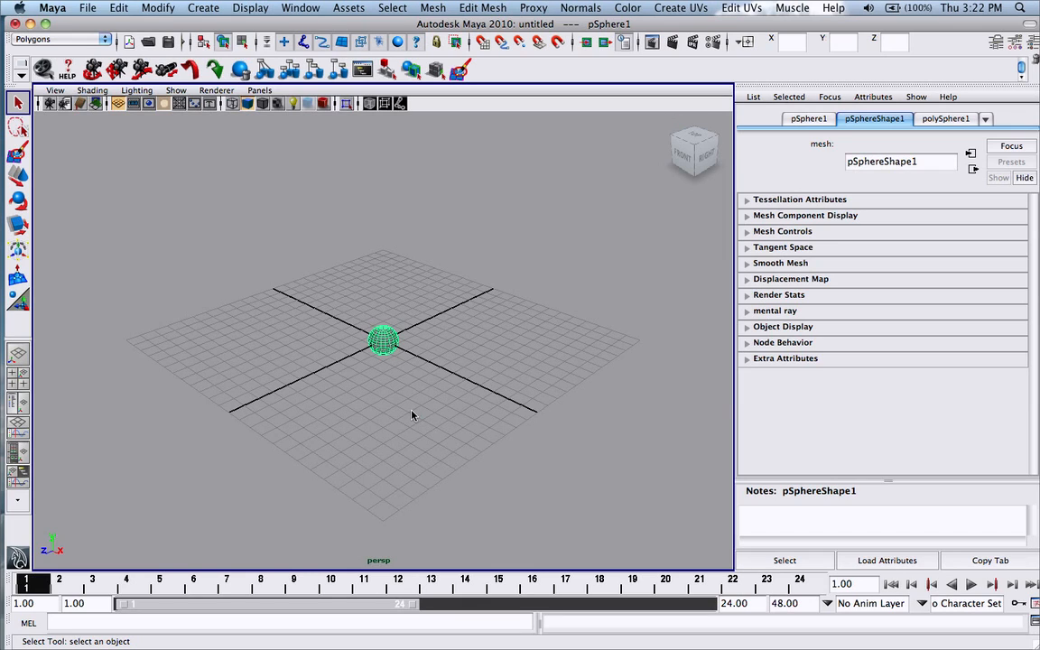
mouse_move(410, 410)
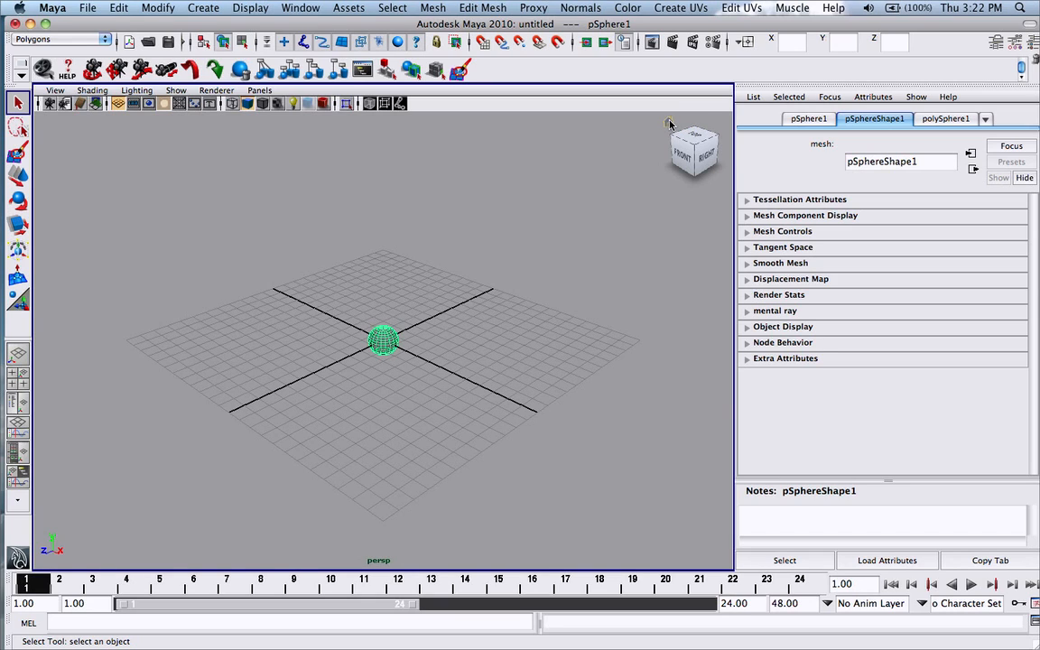
mouse_move(695, 137)
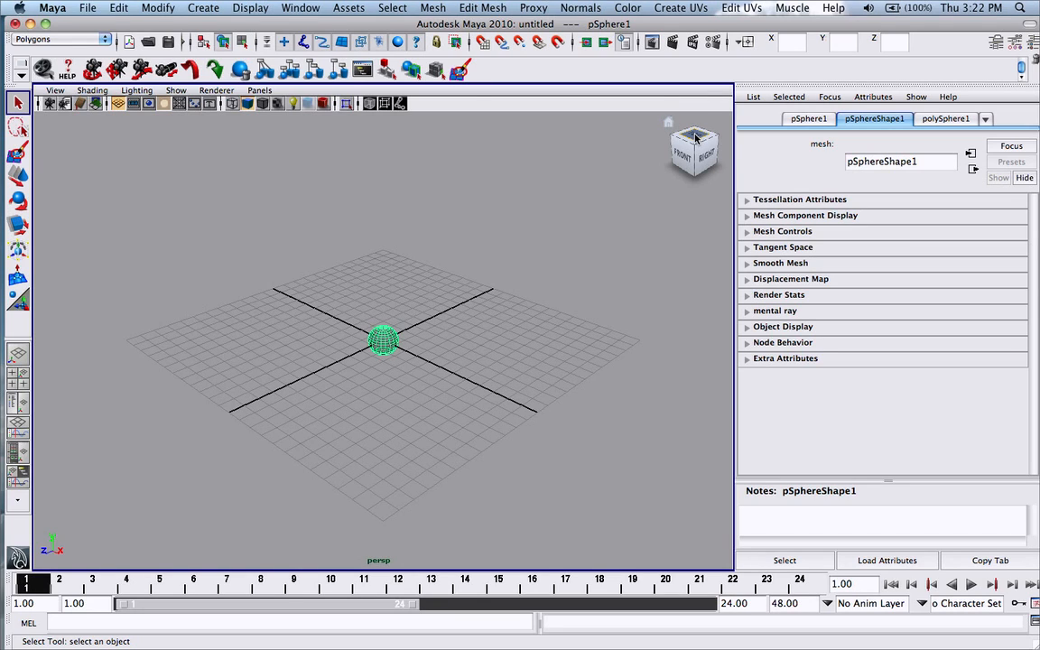
- Dolly the perspective camera toward the sphere and tumble it to a new angle above the grid
left_click(694, 148)
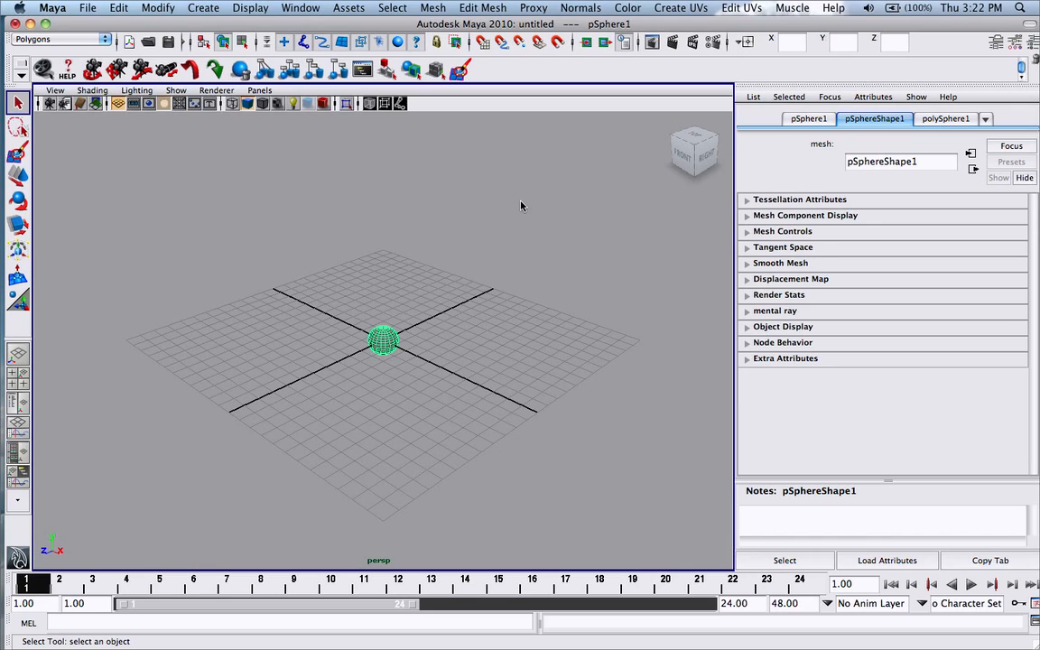
mouse_move(483, 231)
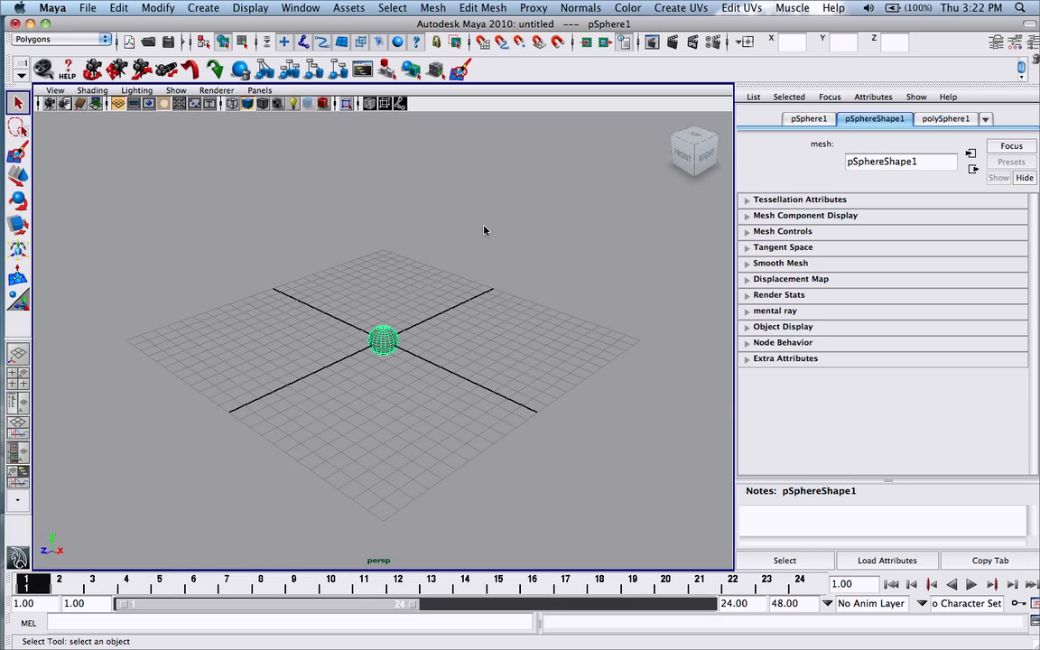
mouse_move(473, 260)
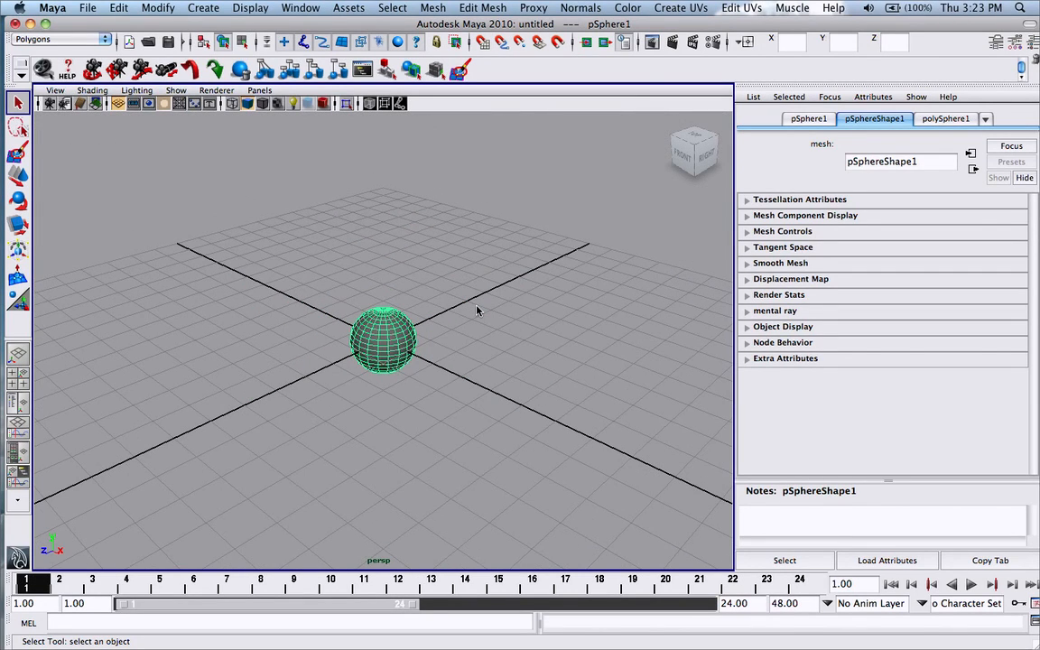
mouse_move(414, 361)
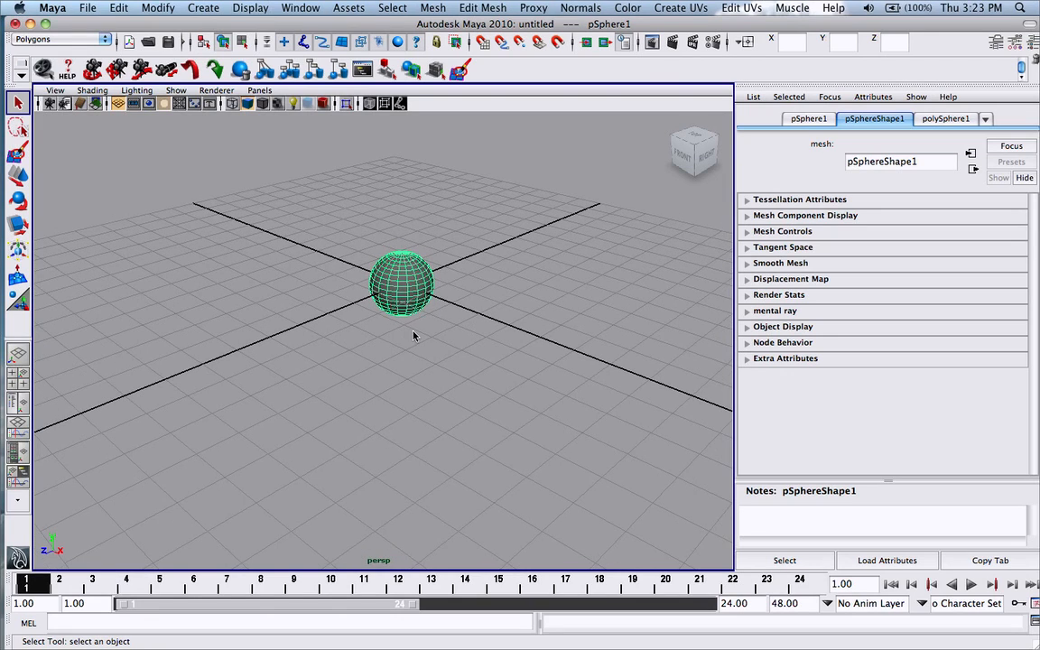
mouse_move(430, 361)
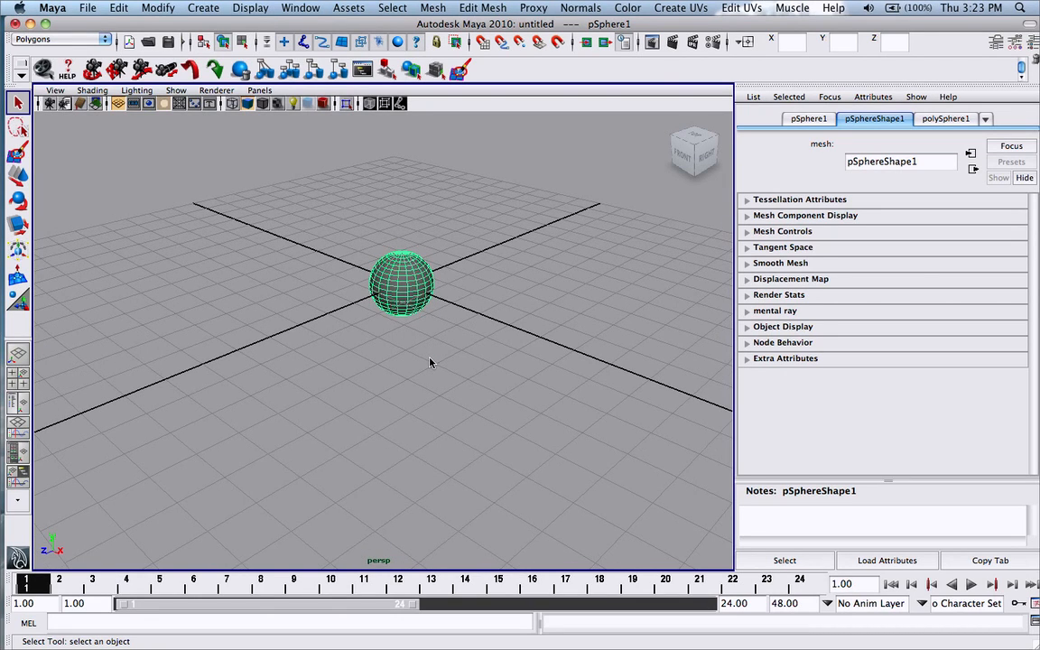
mouse_move(452, 379)
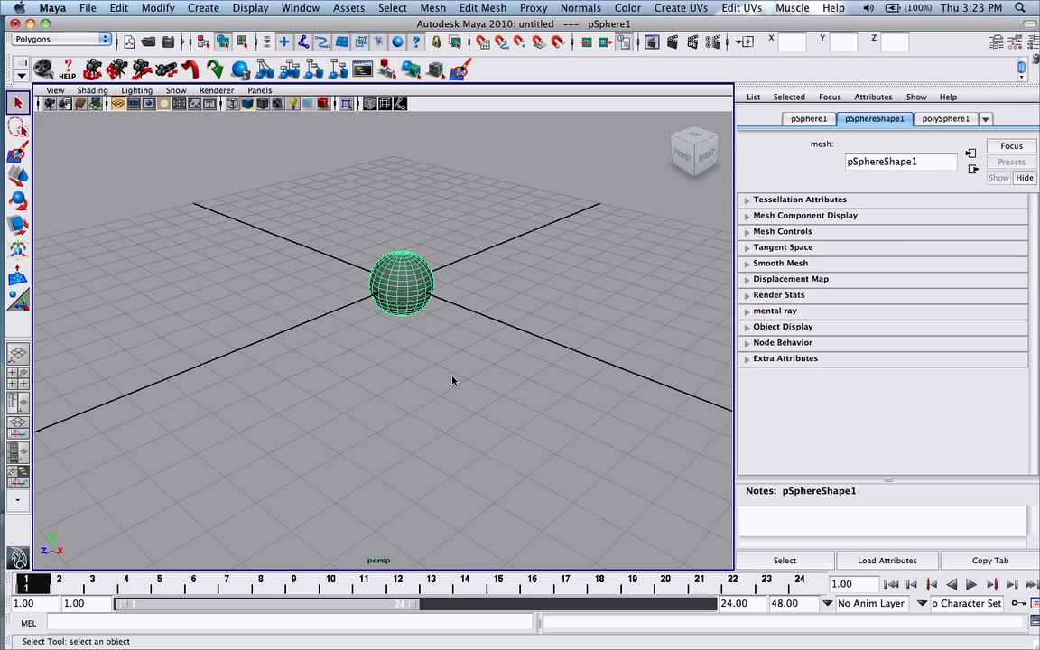
left_click_drag(452, 379, 464, 314)
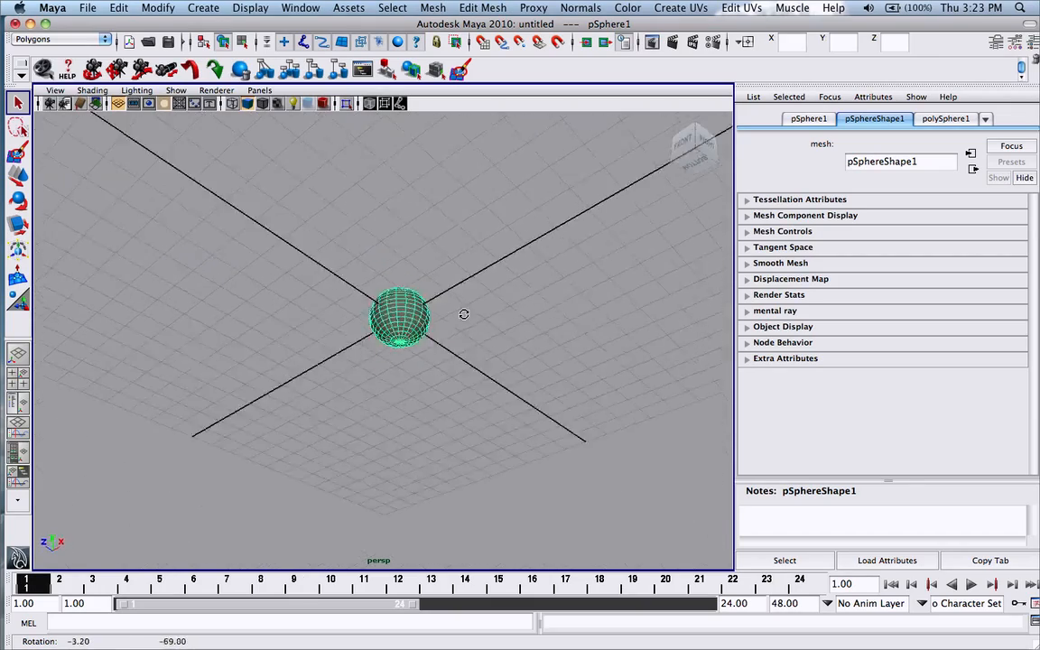
left_click_drag(462, 314, 419, 412)
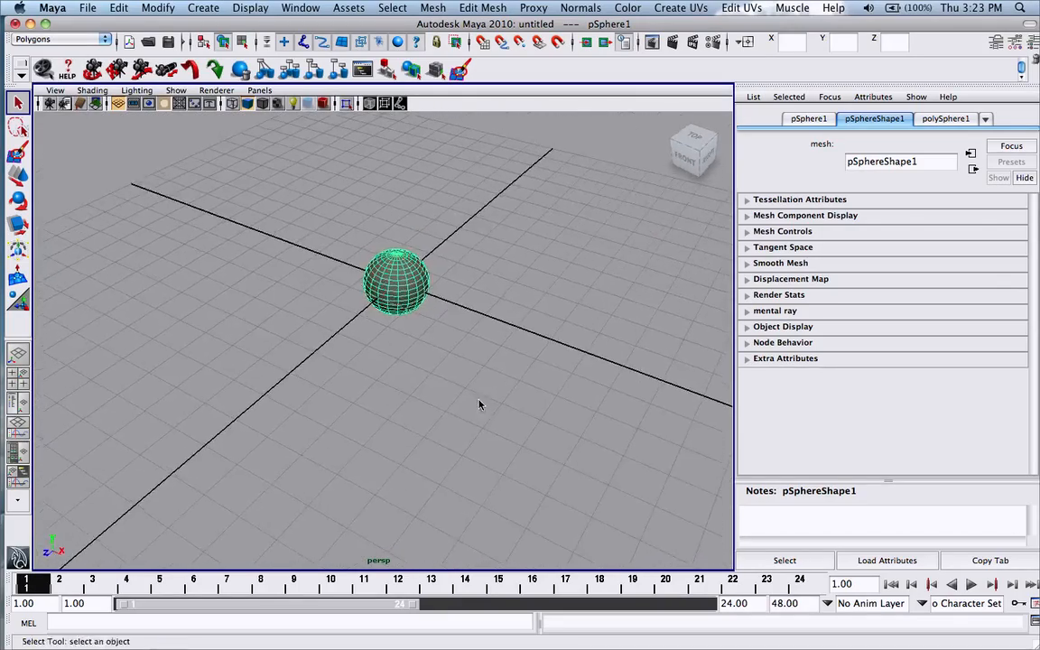
mouse_move(527, 298)
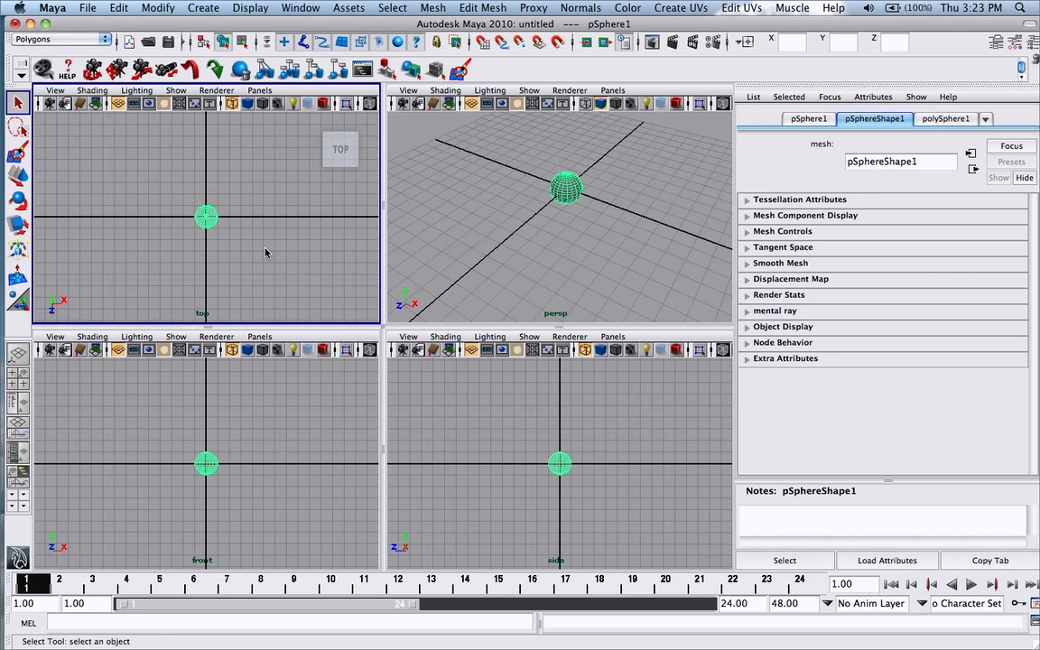
mouse_move(262, 231)
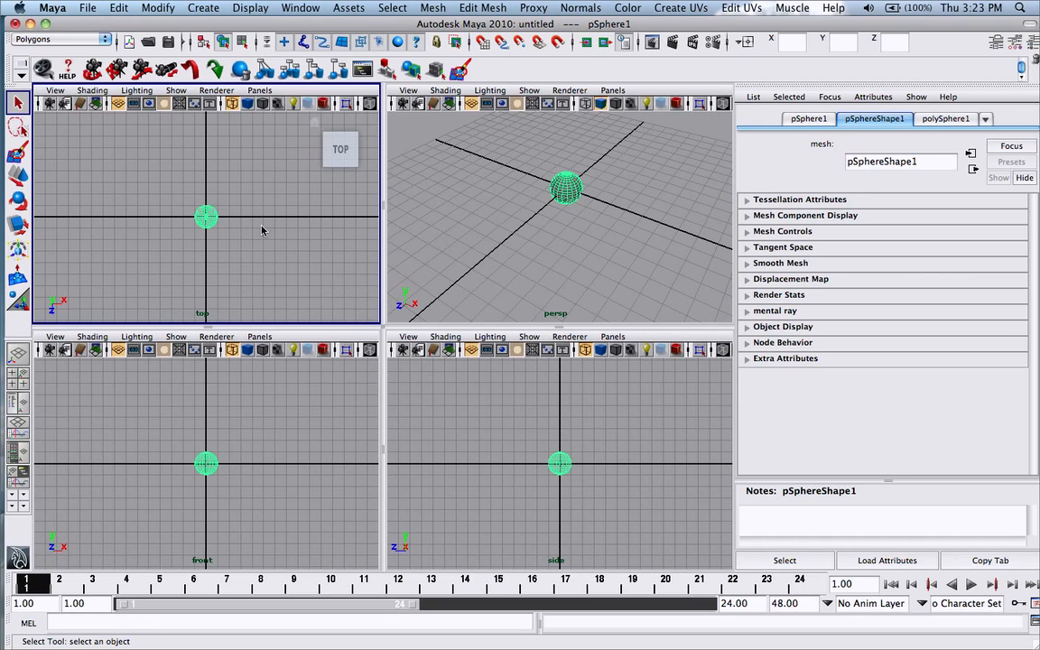
mouse_move(279, 416)
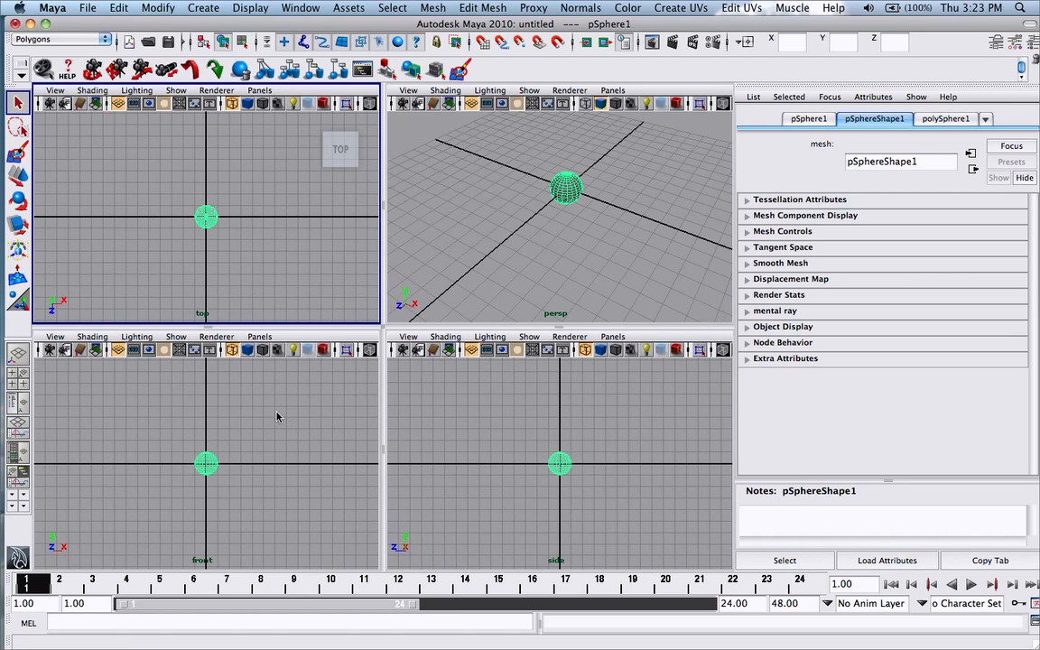
mouse_move(293, 405)
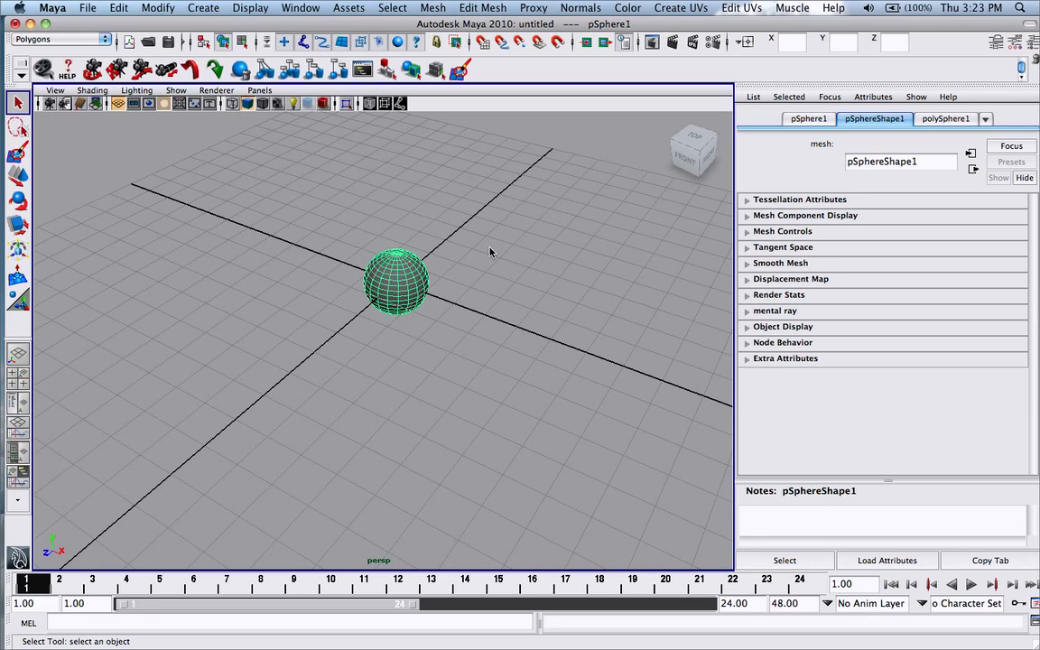
mouse_move(481, 260)
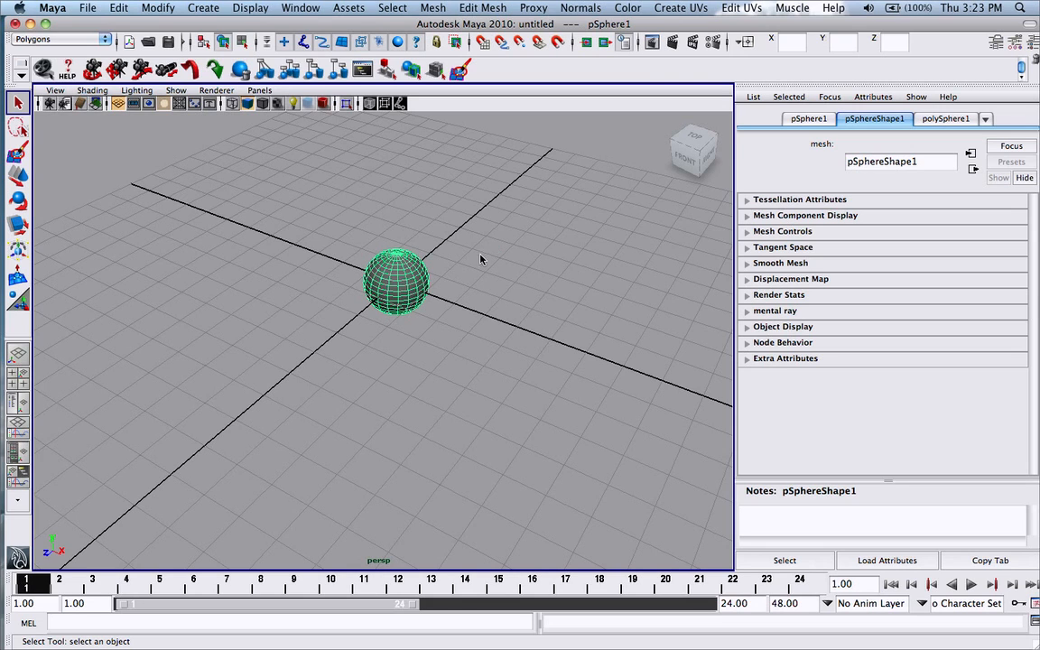
- Zoom in on the sphere and switch it to Vertex component mode via the marking menu
left_click_drag(481, 260, 463, 372)
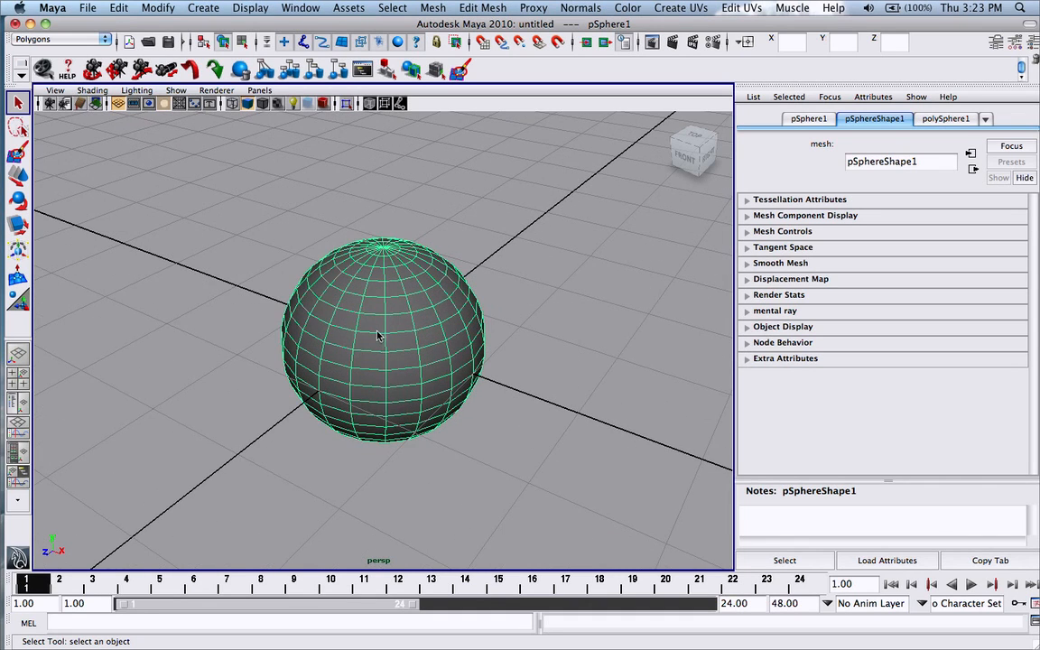
right_click(380, 336)
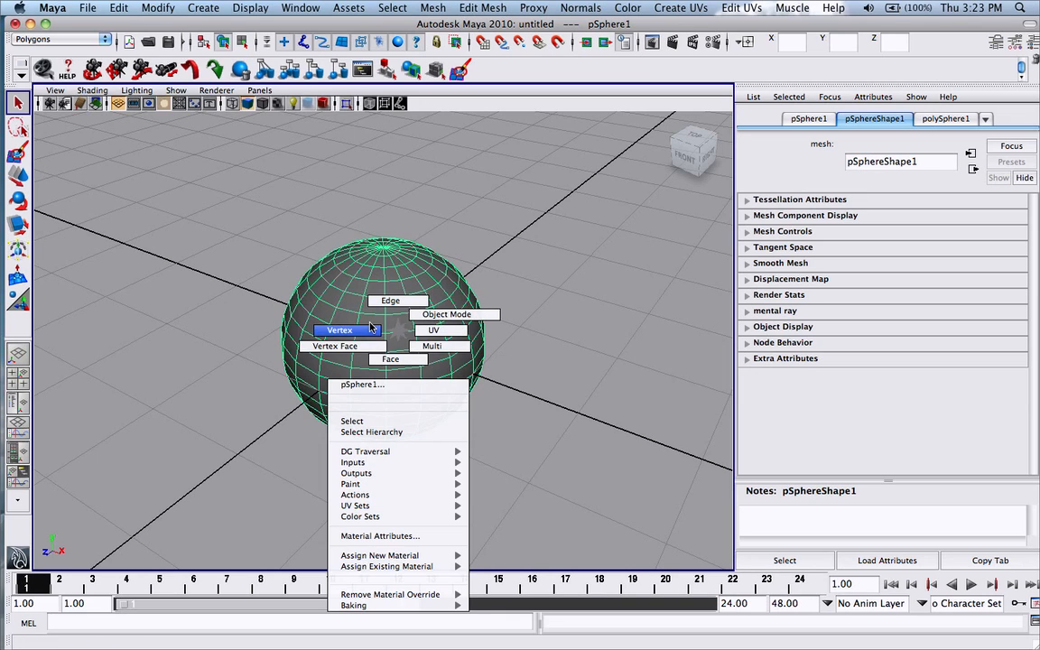
left_click(339, 329)
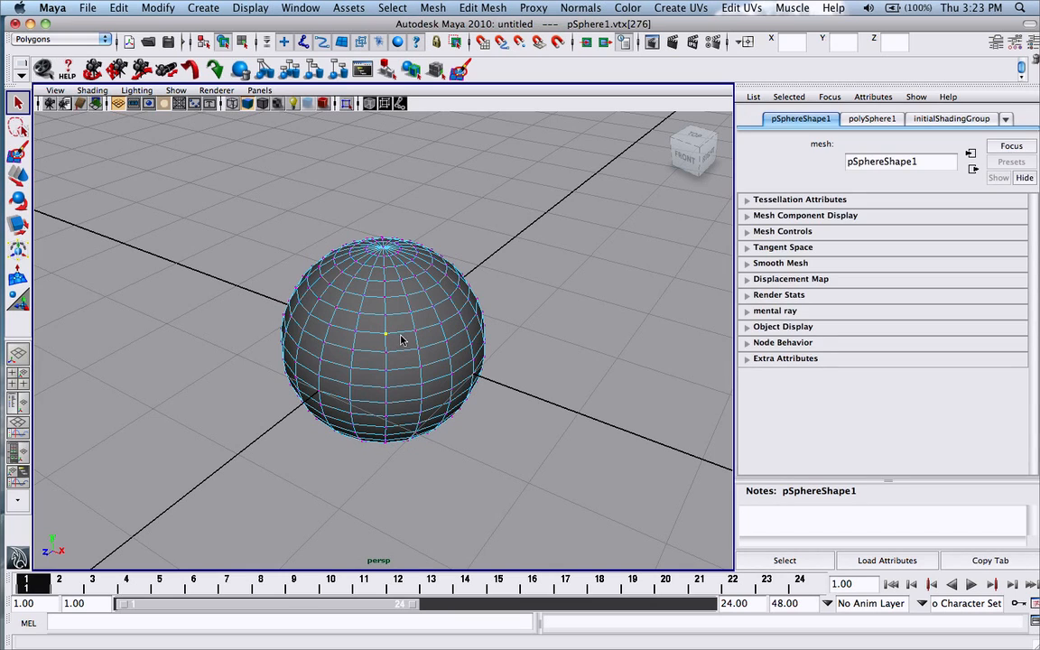
mouse_move(517, 306)
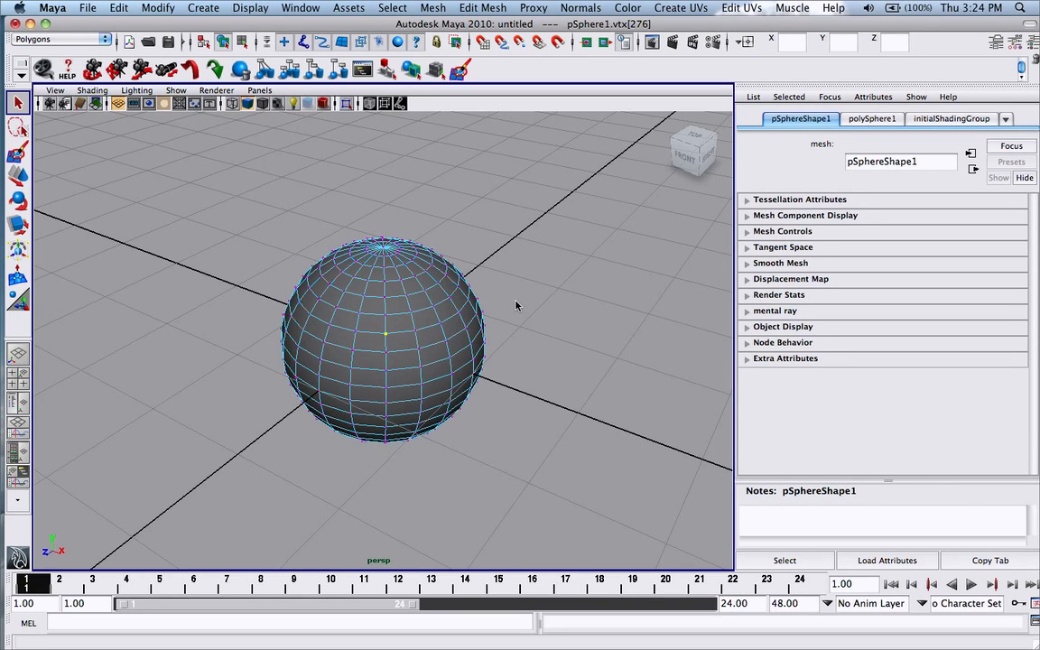